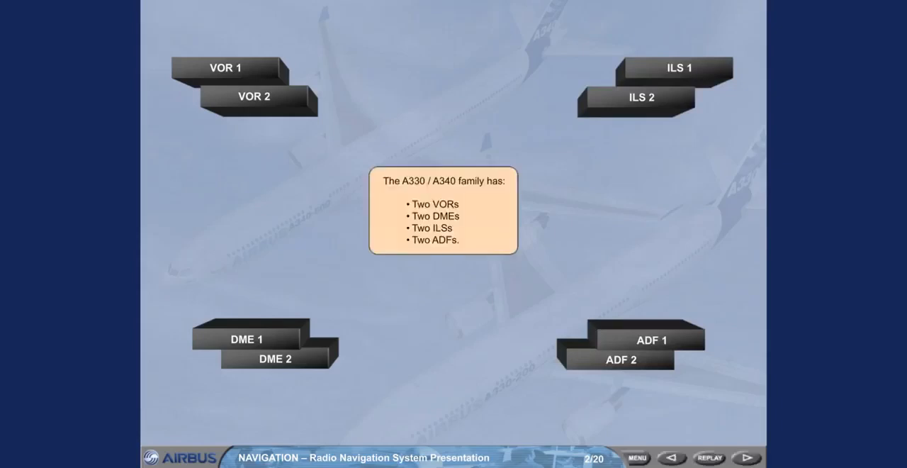
Step: Advance to page 3 explaining FMGC automatic tuning of VORs, DMEs and ILSs
left_click(745, 457)
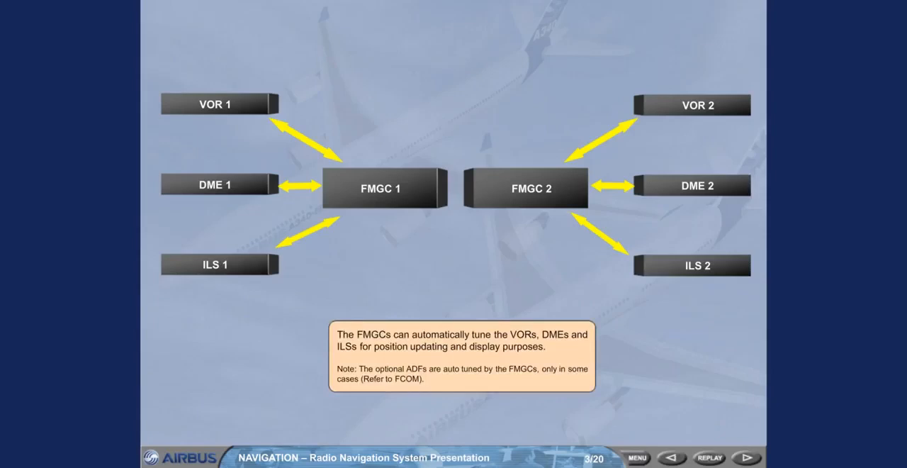
left_click(746, 456)
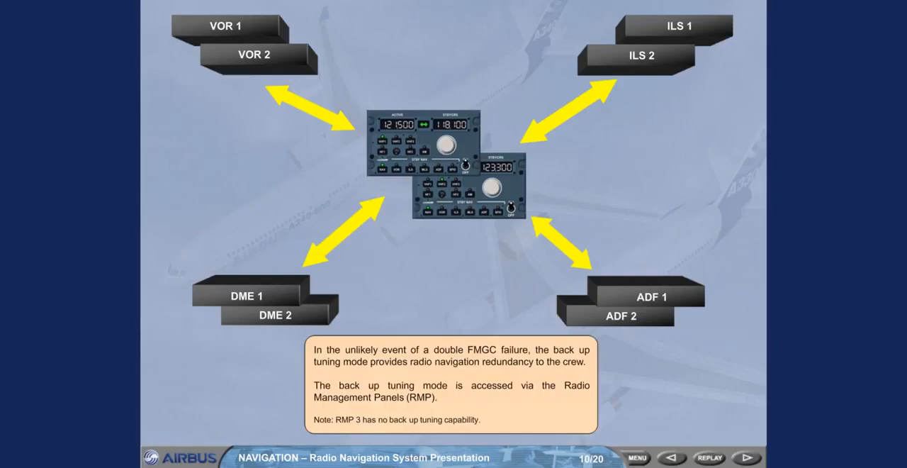
Step: Advance to page 12 on backup tuning transferring receiver control to the RMP
left_click(746, 457)
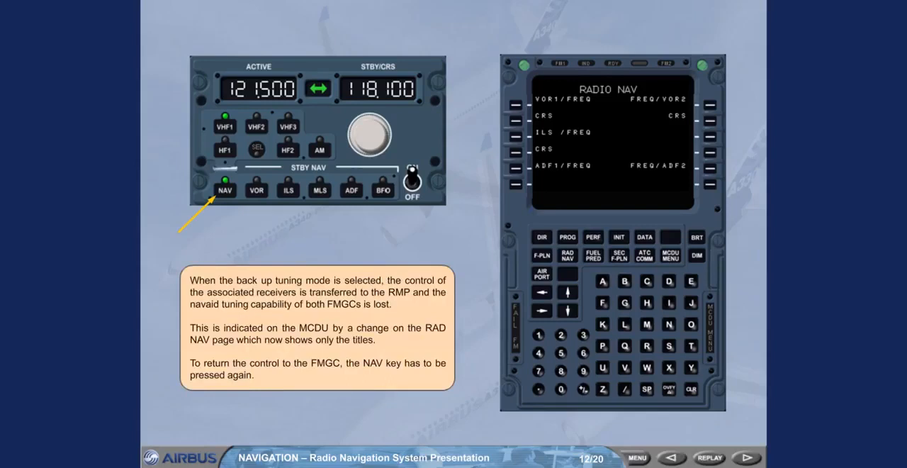
Step: Advance through the standby nav key and RMP navaid slides to page 16 introducing the DDRMI
left_click(746, 456)
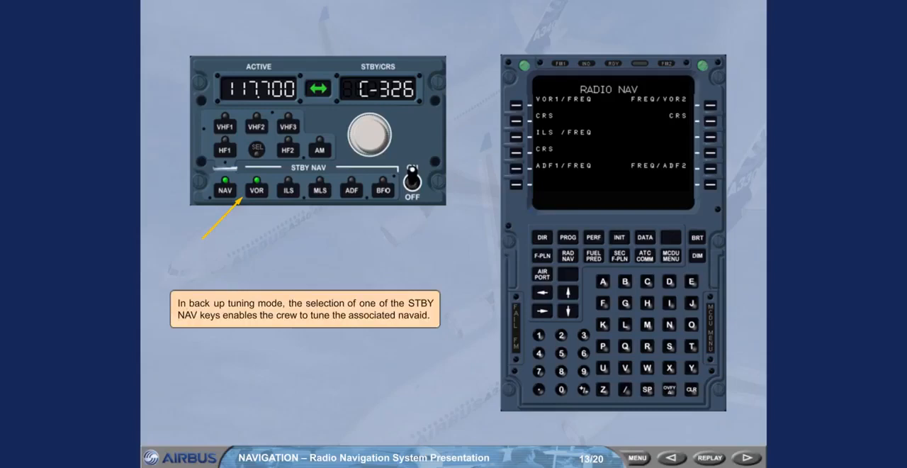
left_click(746, 456)
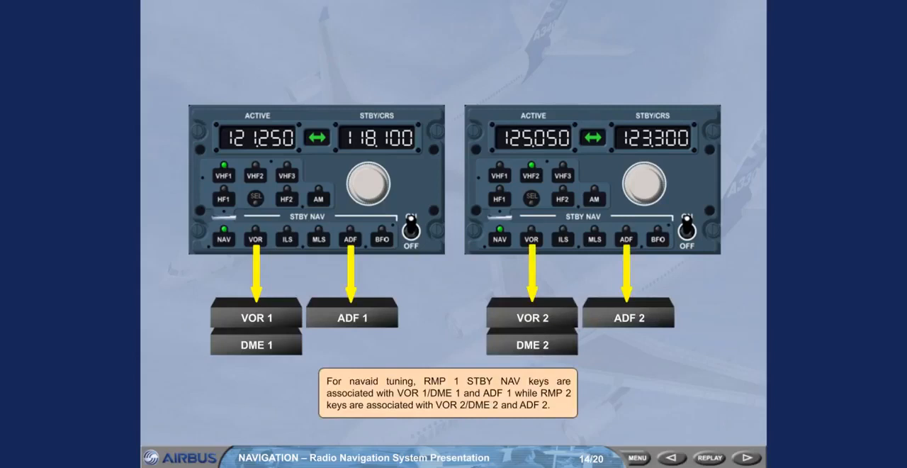
left_click(747, 456)
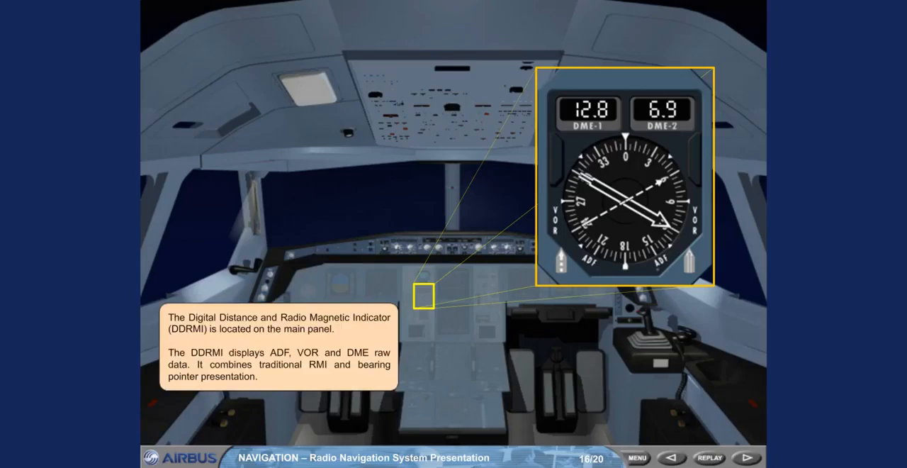
Step: Advance to page 17 describing the DDRMI's two bearing pointers for VOR or ADF
left_click(745, 456)
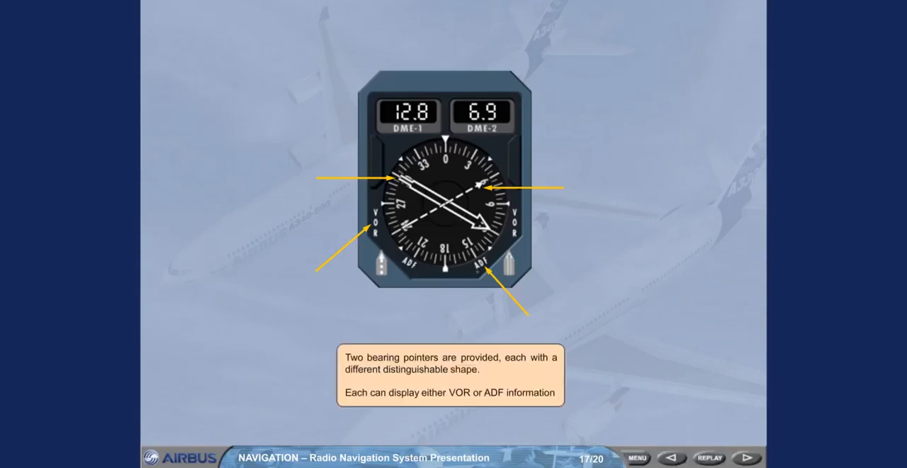